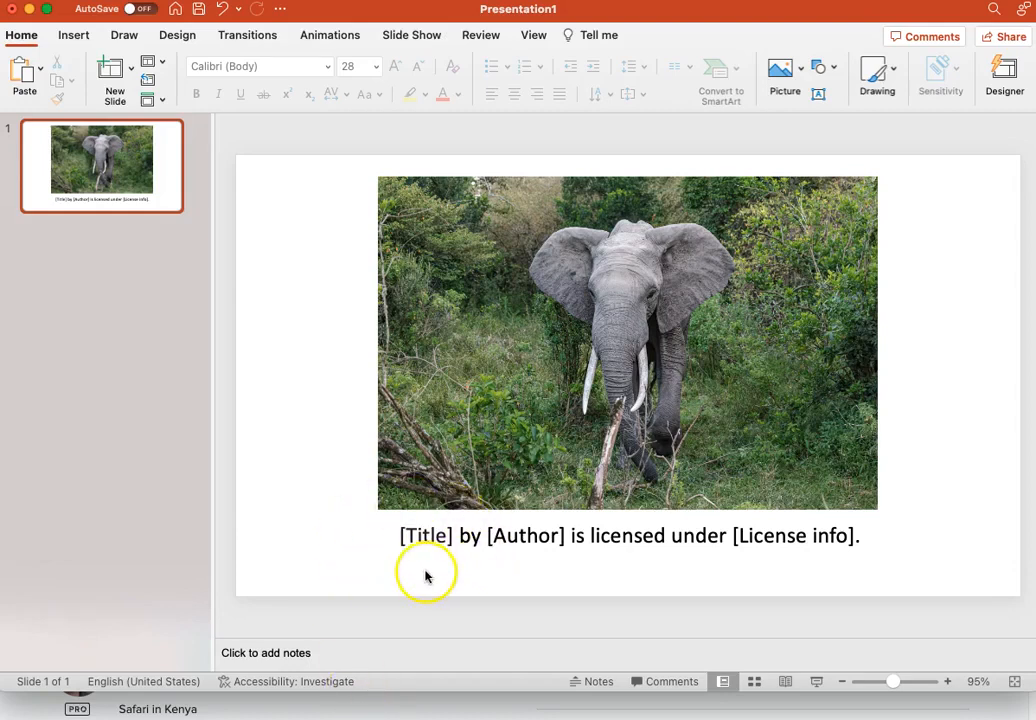
pyautogui.moveTo(613, 578)
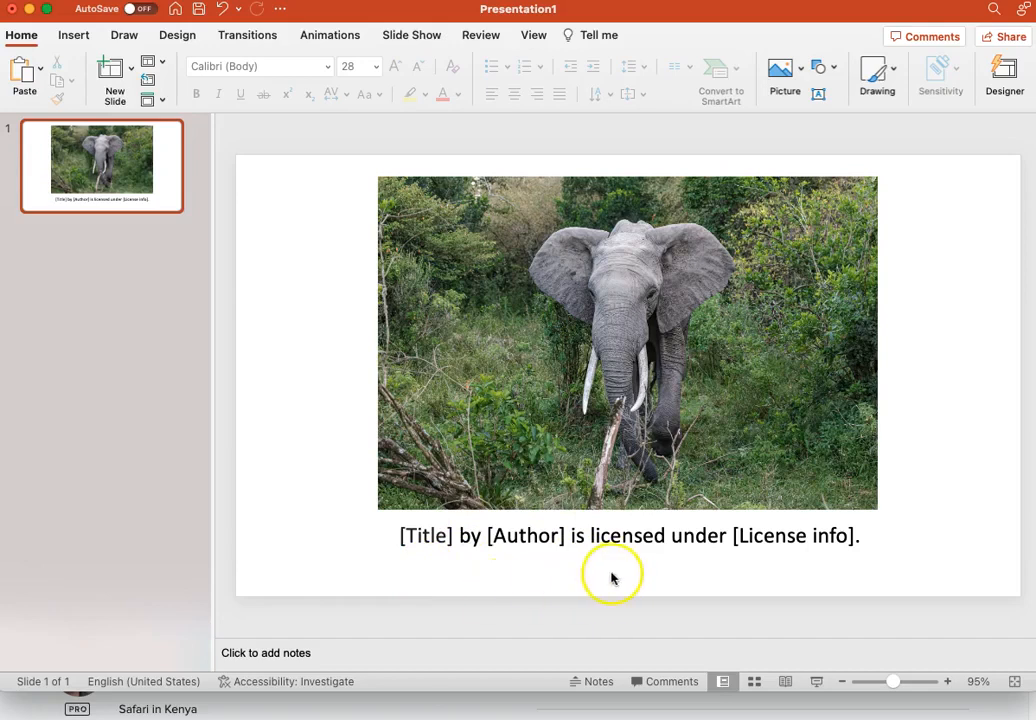
pyautogui.moveTo(756, 571)
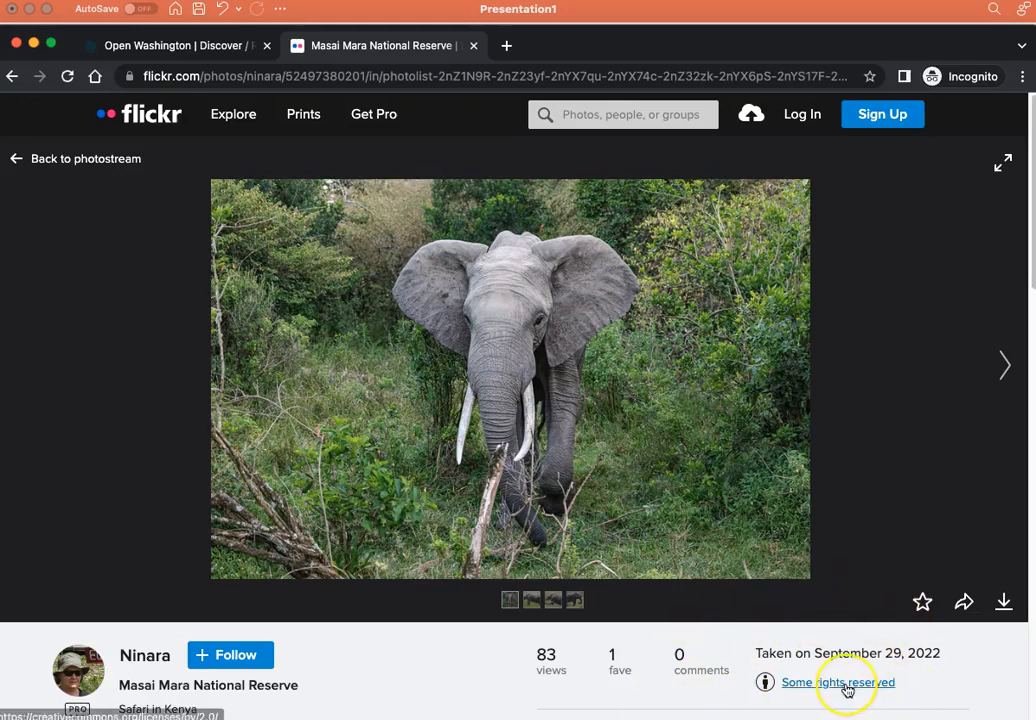
# Confirm the photo's Attribution 2.0 Generic (CC BY 2.0) license and copy the license page URL.
pyautogui.click(838, 682)
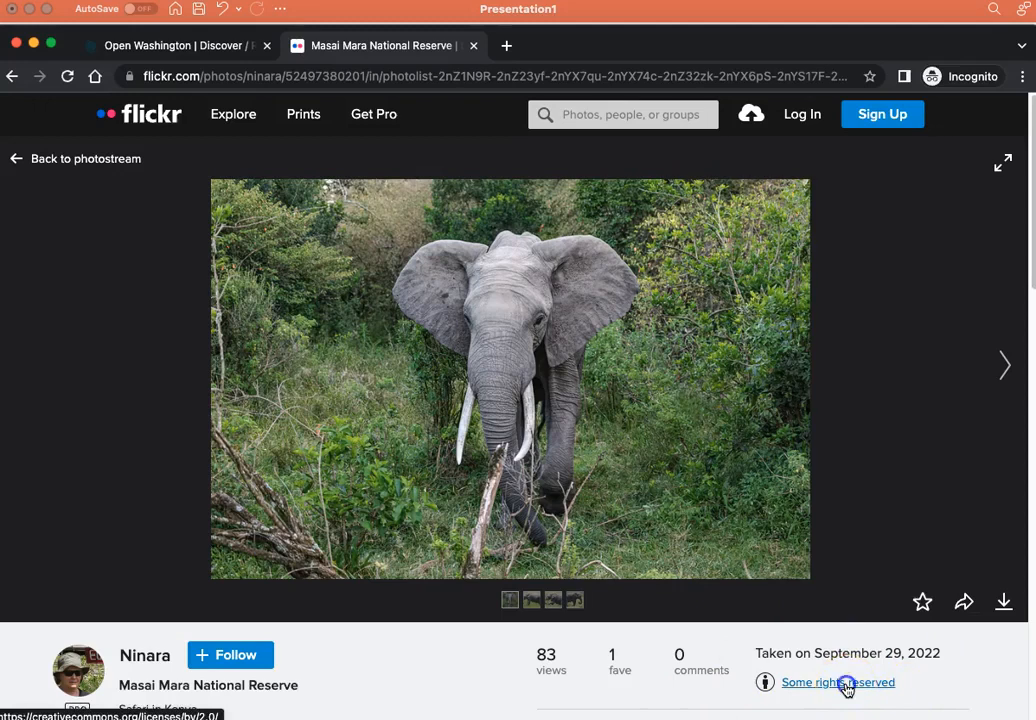
pyautogui.click(838, 682)
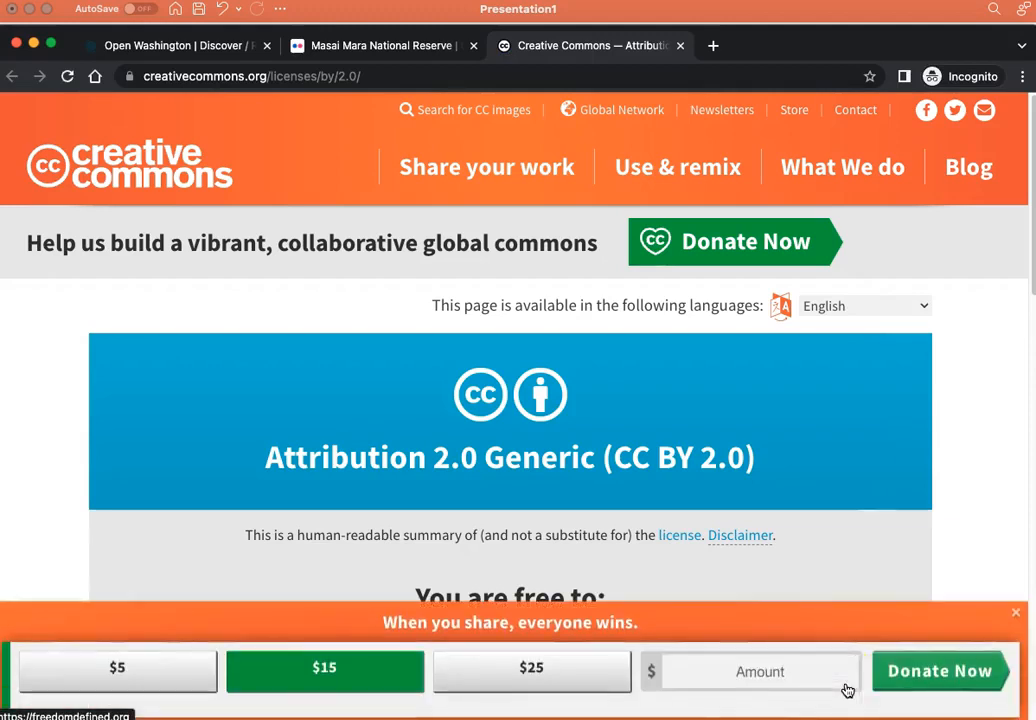
pyautogui.scroll(-3)
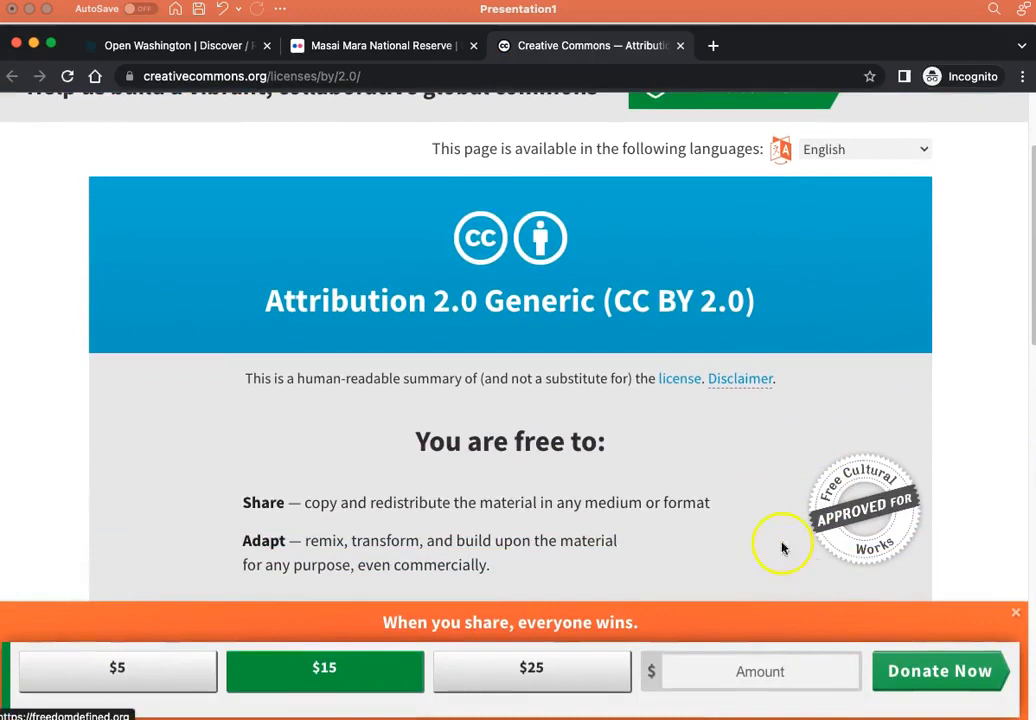
pyautogui.moveTo(736, 248)
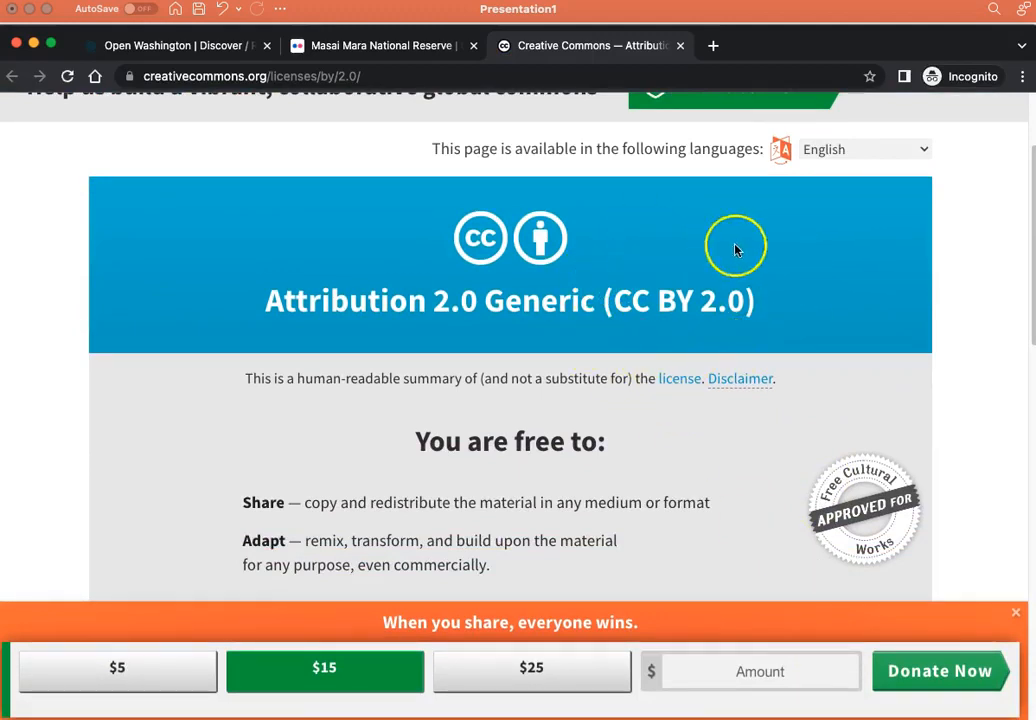
pyautogui.scroll(-3)
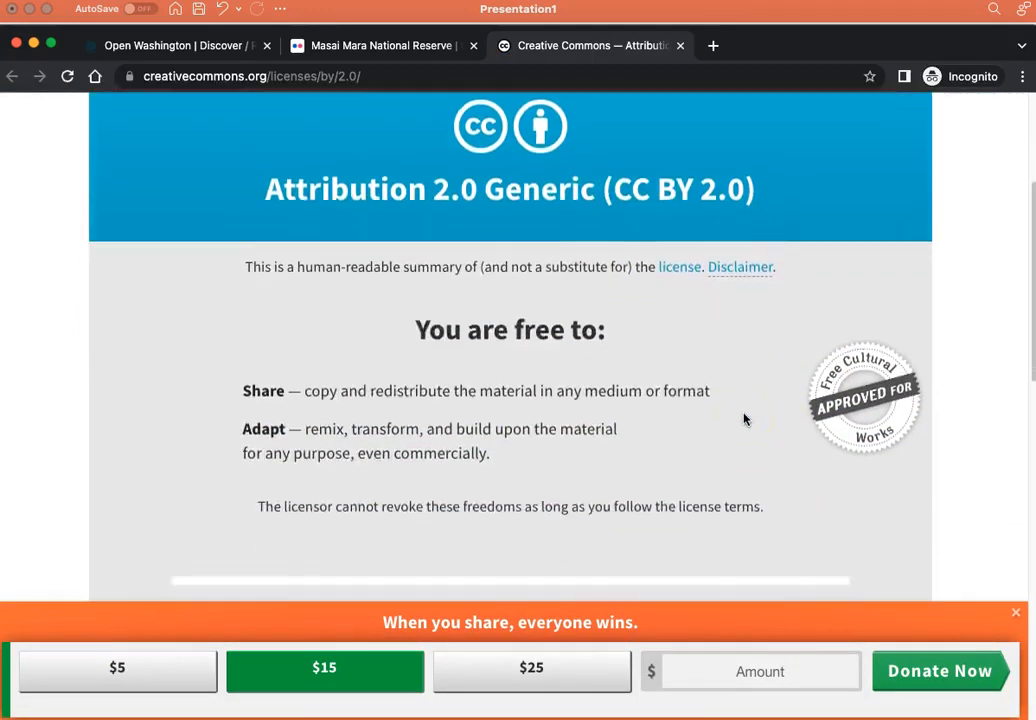
pyautogui.scroll(-3)
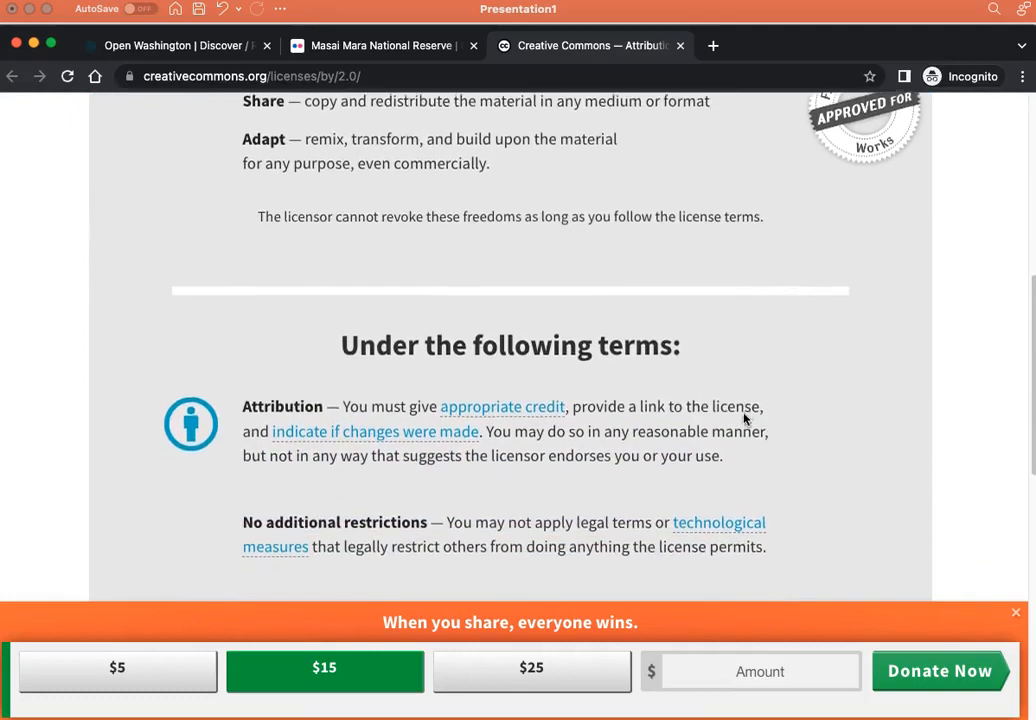
pyautogui.scroll(-3)
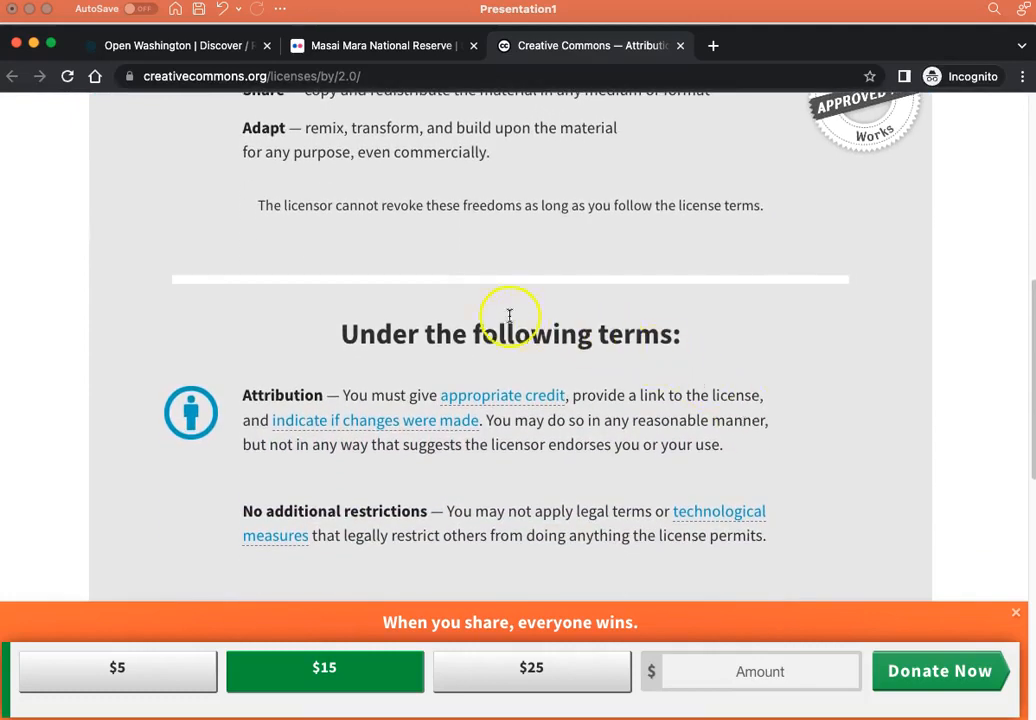
pyautogui.moveTo(550, 447)
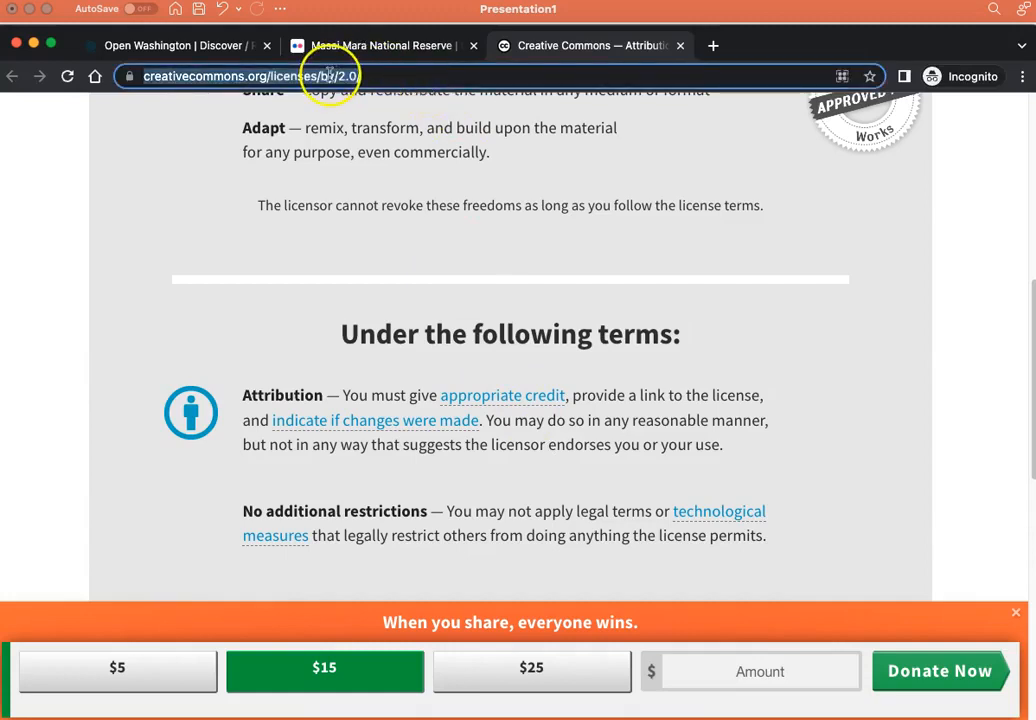
pyautogui.rightClick(330, 76)
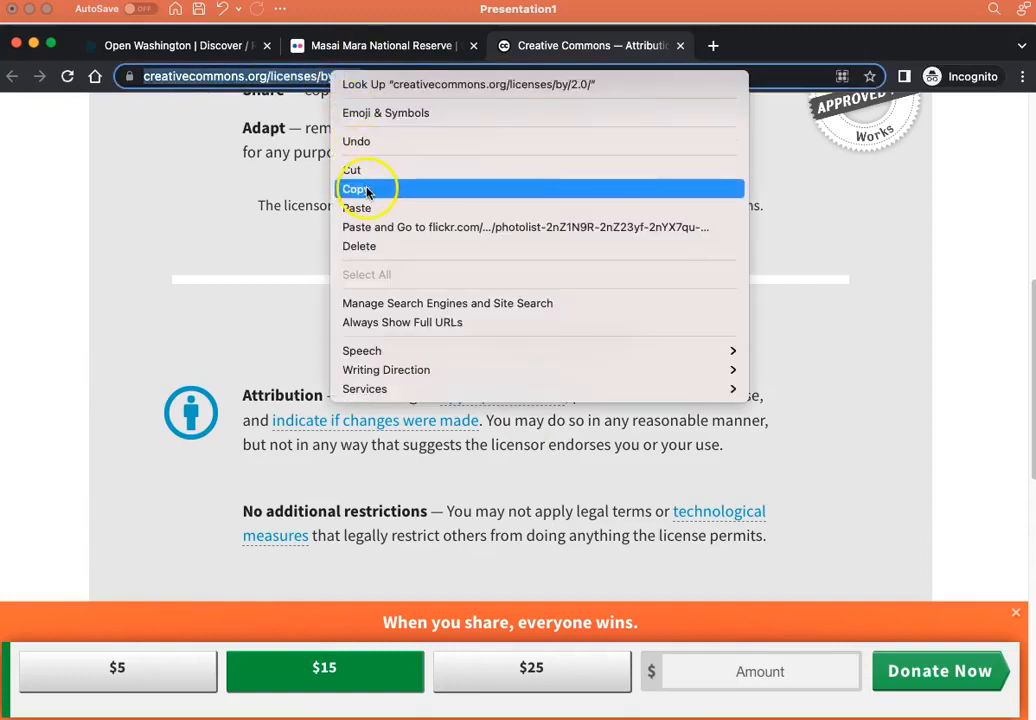
pyautogui.click(357, 189)
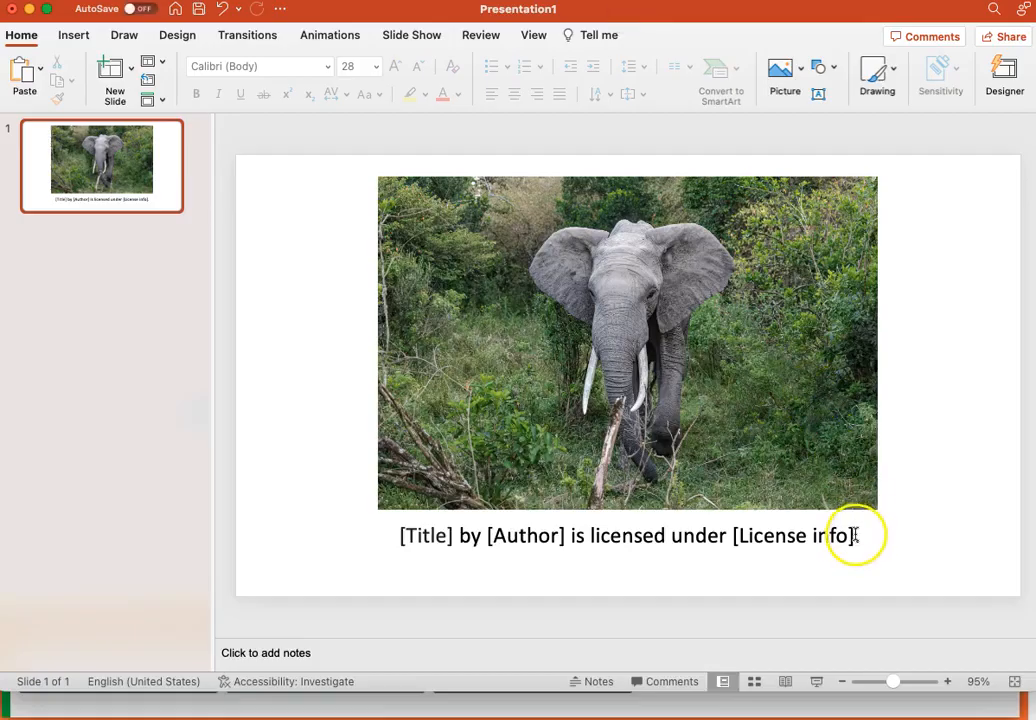
# Replace the [License info] placeholder in the caption with CC BY 2.0.
pyautogui.click(851, 535)
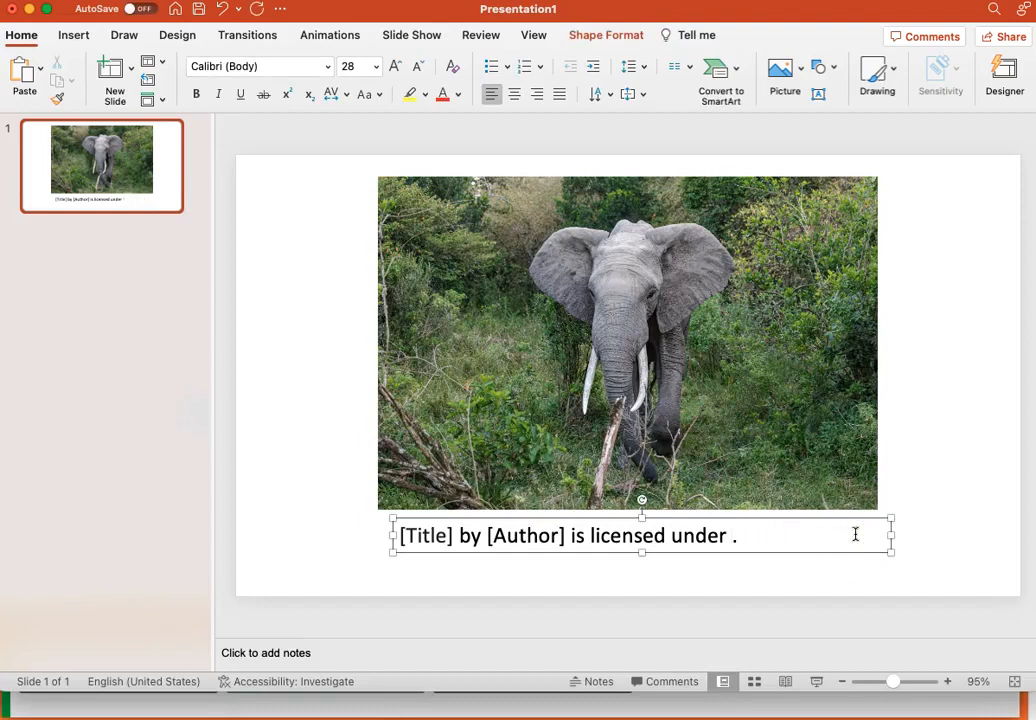
pyautogui.write('CC BY')
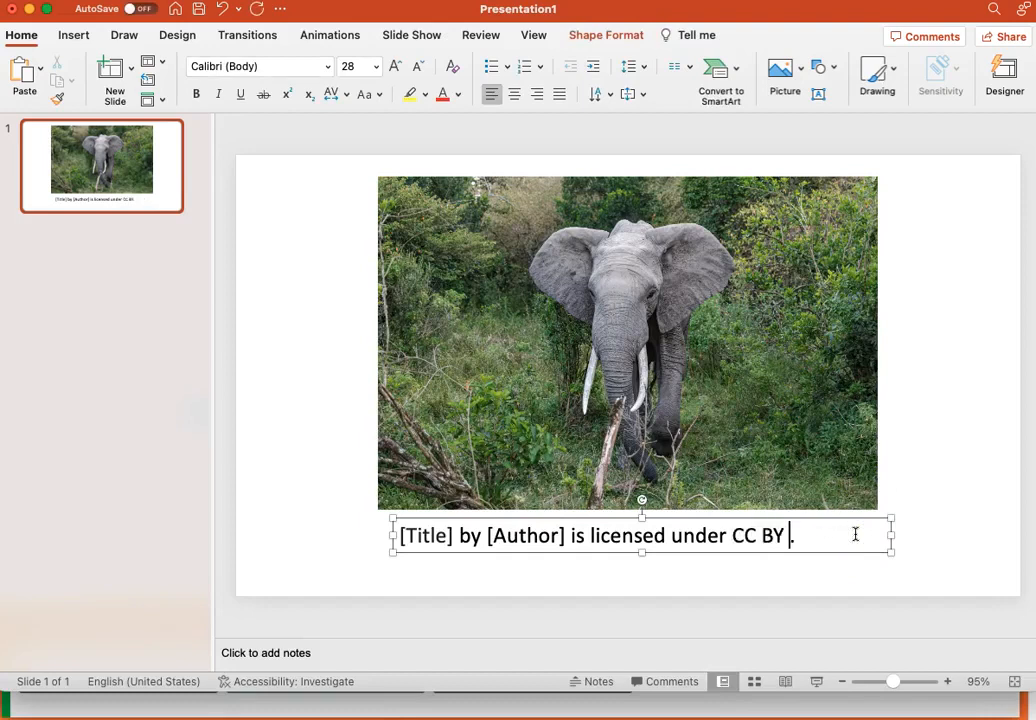
pyautogui.write('2.0.')
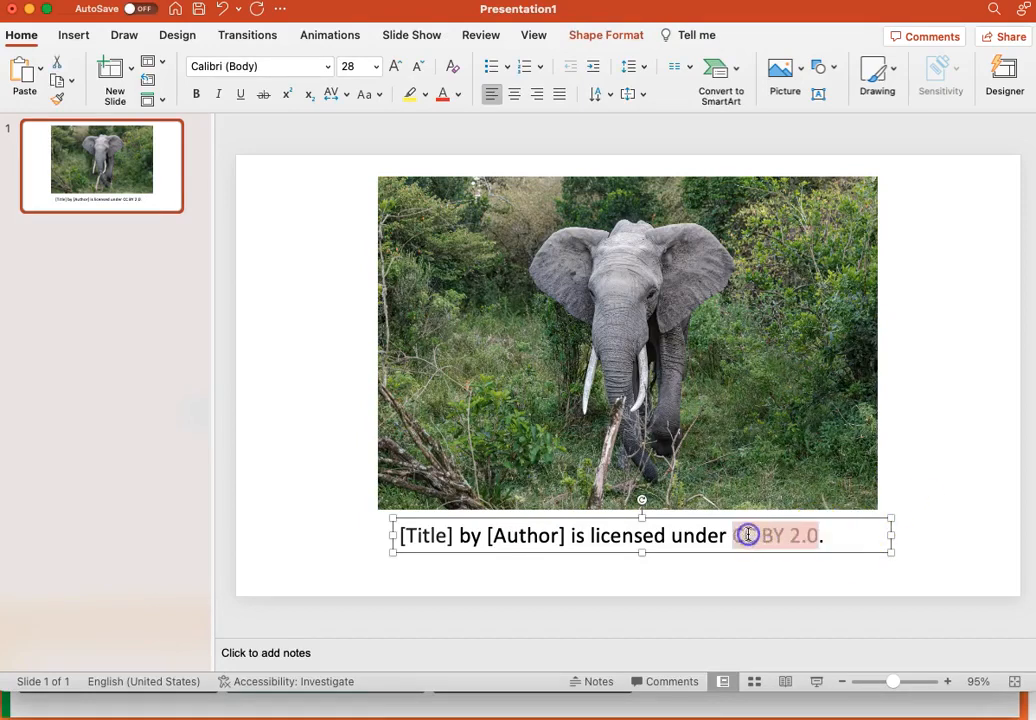
pyautogui.click(74, 35)
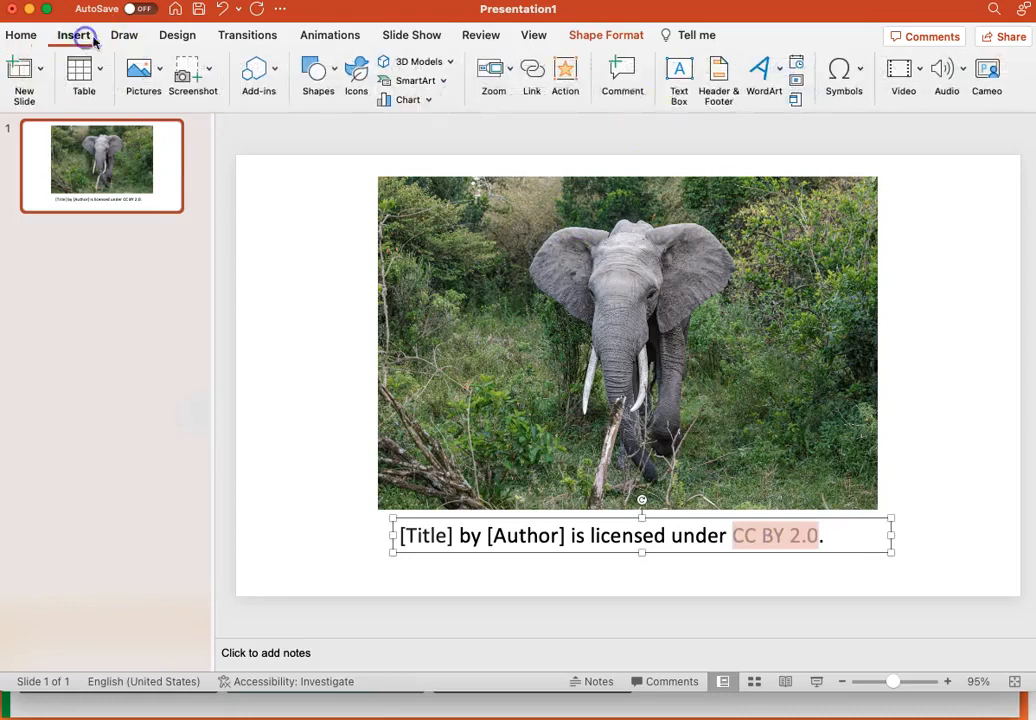
pyautogui.click(531, 75)
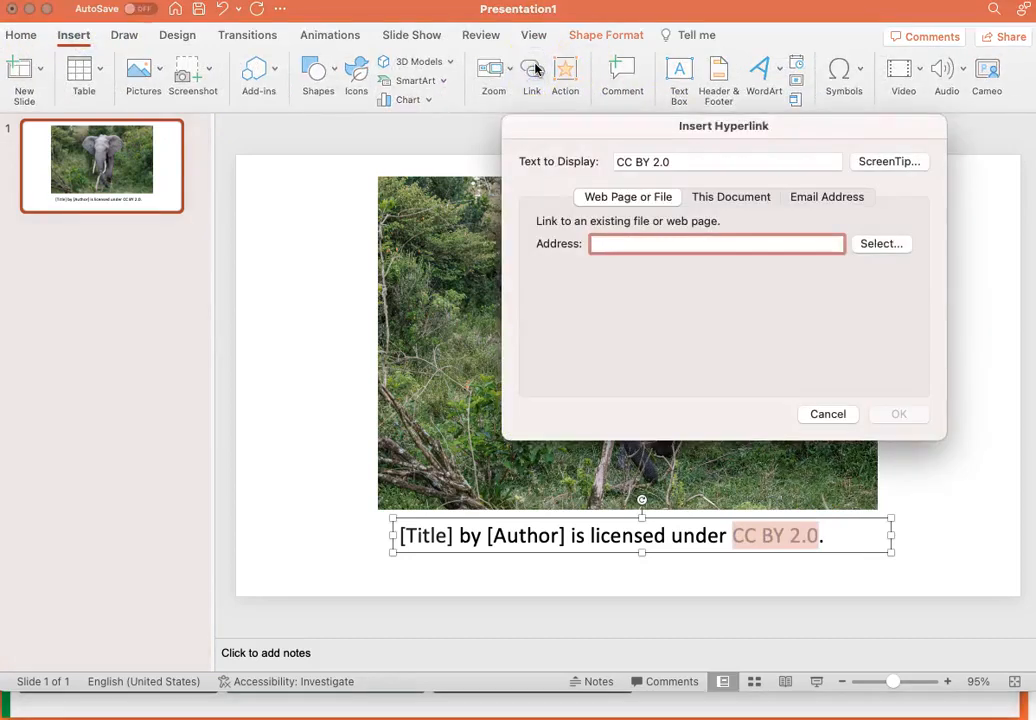
pyautogui.write('https://creativecommons.org/licenses/by/2.0/')
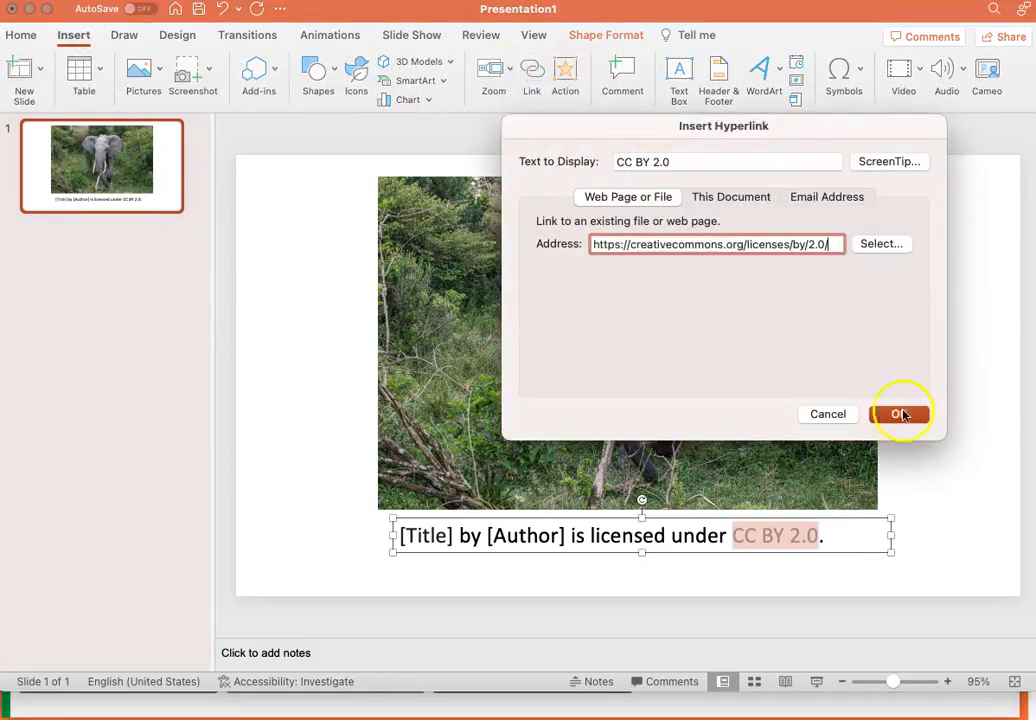
pyautogui.click(901, 414)
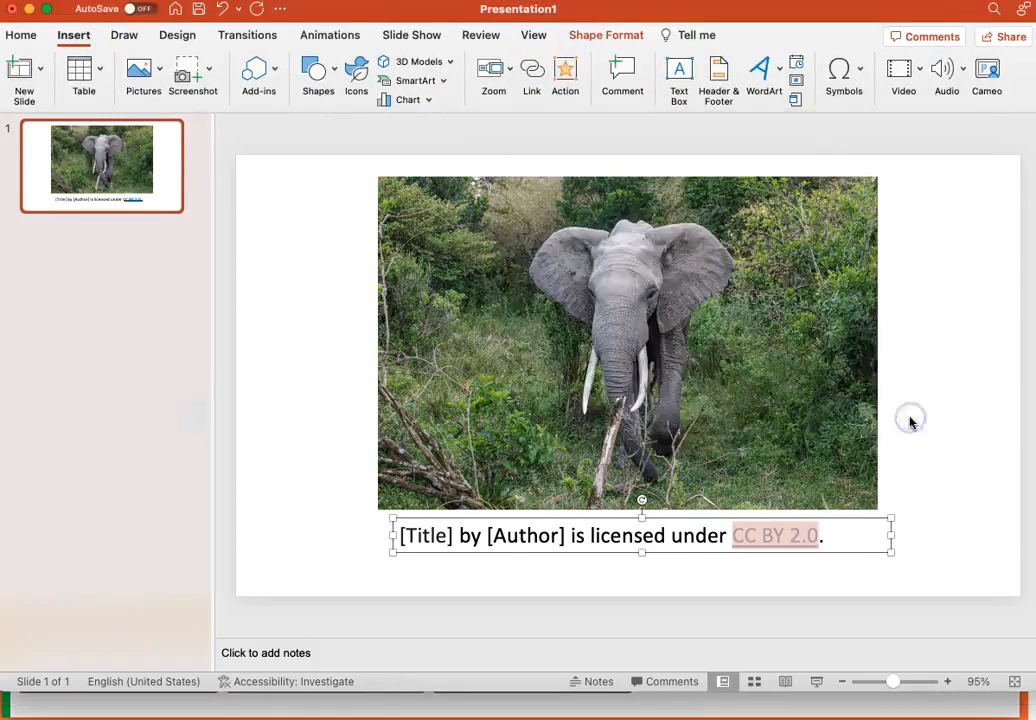
pyautogui.click(951, 445)
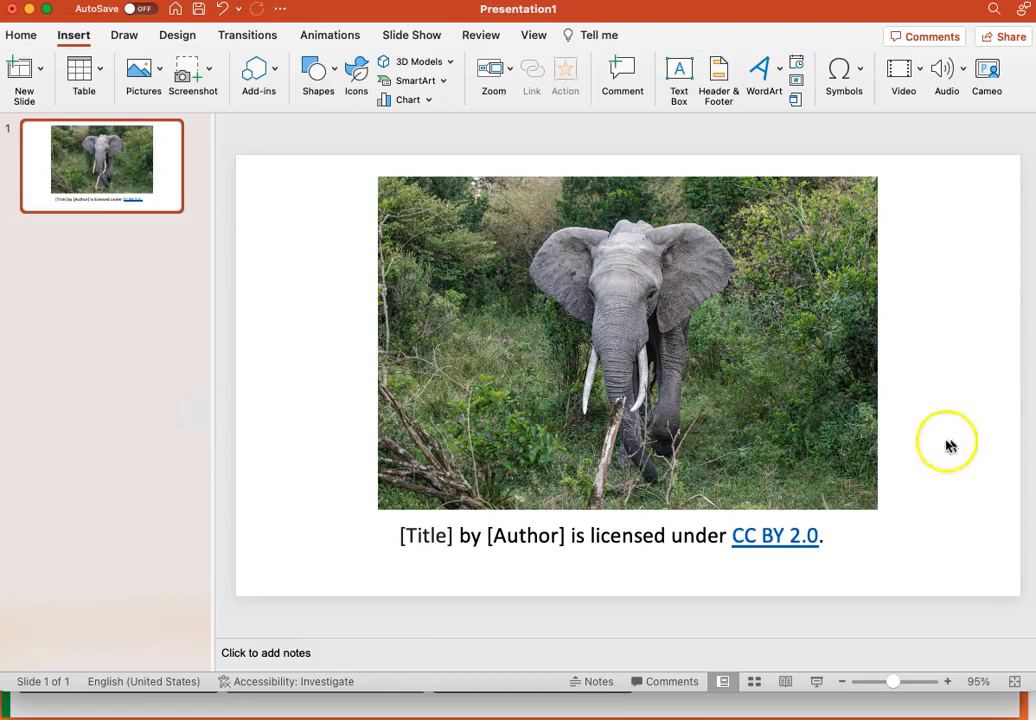
pyautogui.click(775, 535)
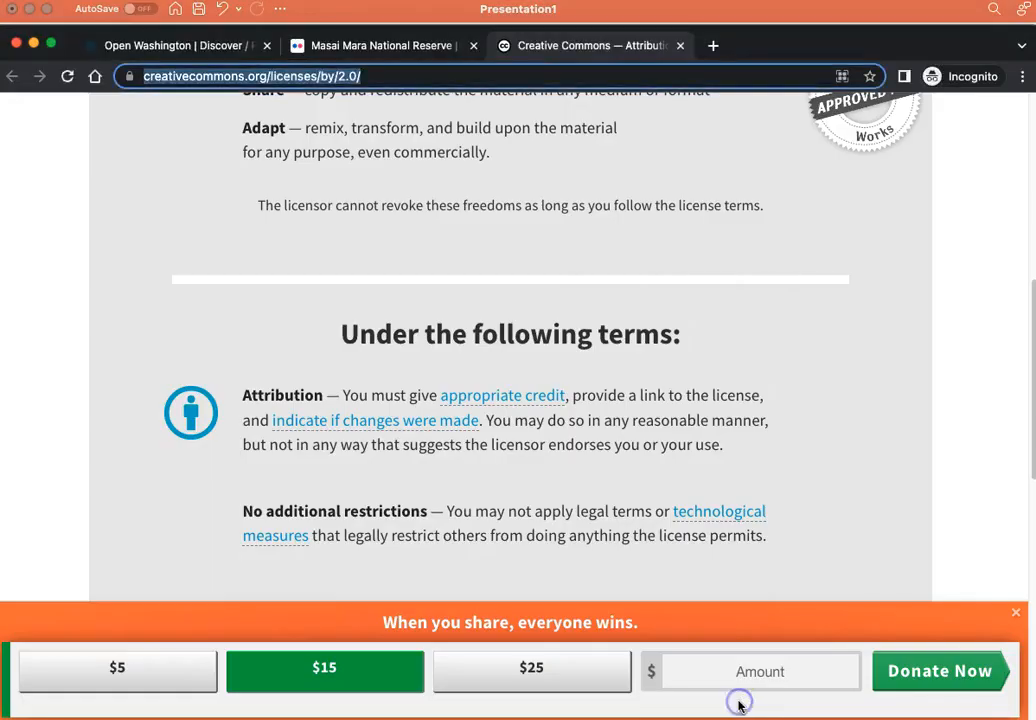
# Enter the title 'Masai Mara National Reserve' in the caption and copy the Flickr photo URL.
pyautogui.click(380, 45)
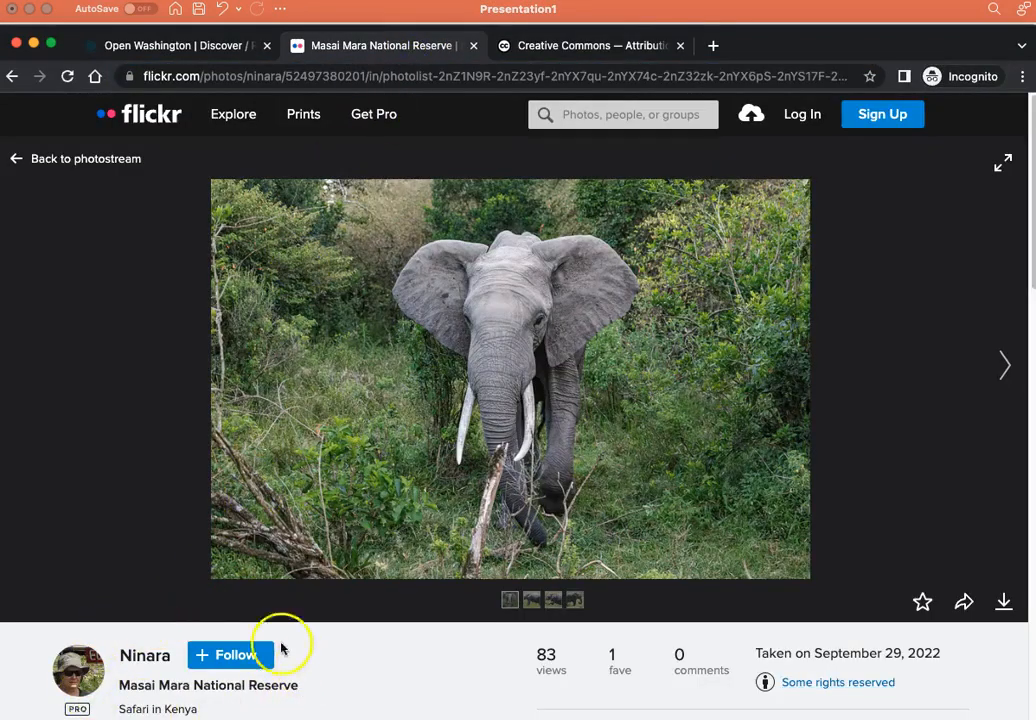
pyautogui.moveTo(155, 615)
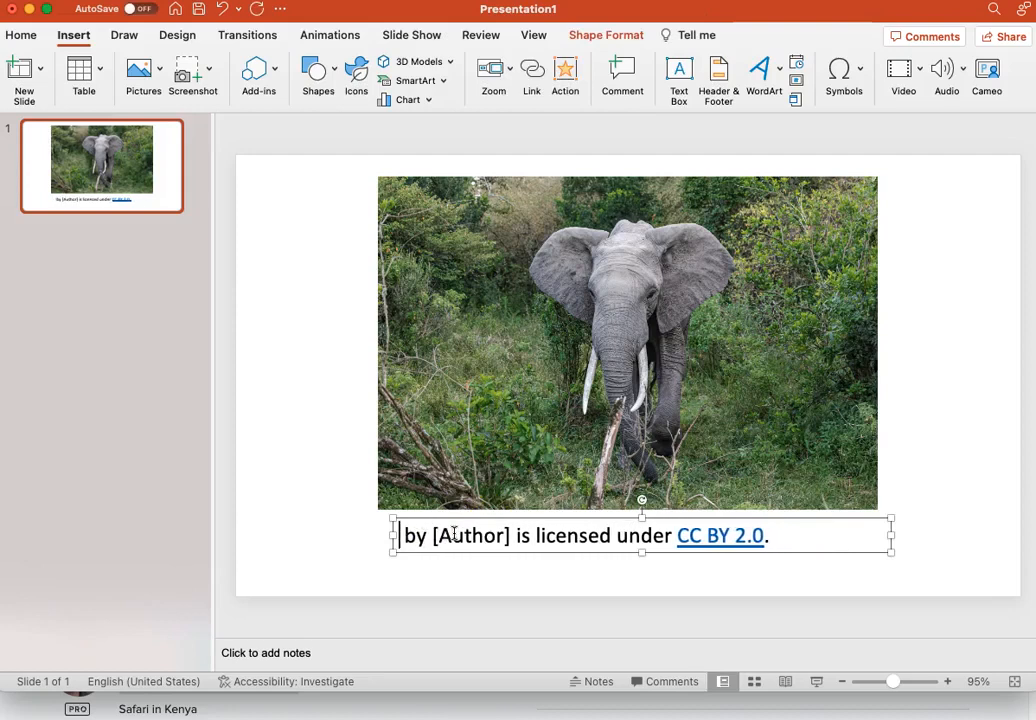
pyautogui.write('Masai Mara National Reserve')
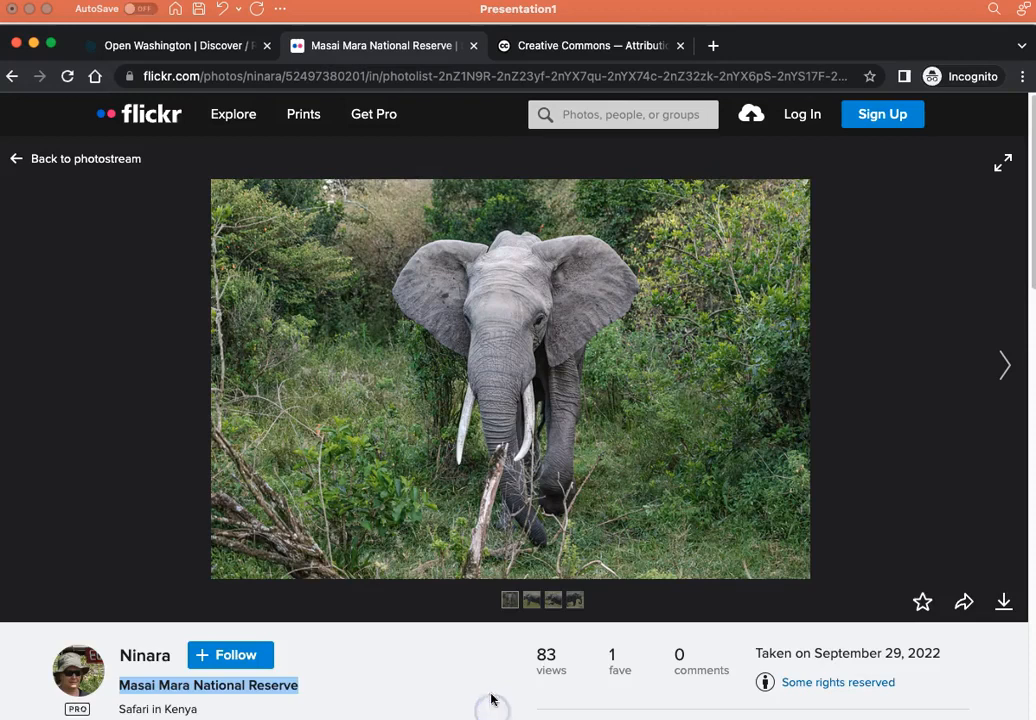
pyautogui.click(460, 76)
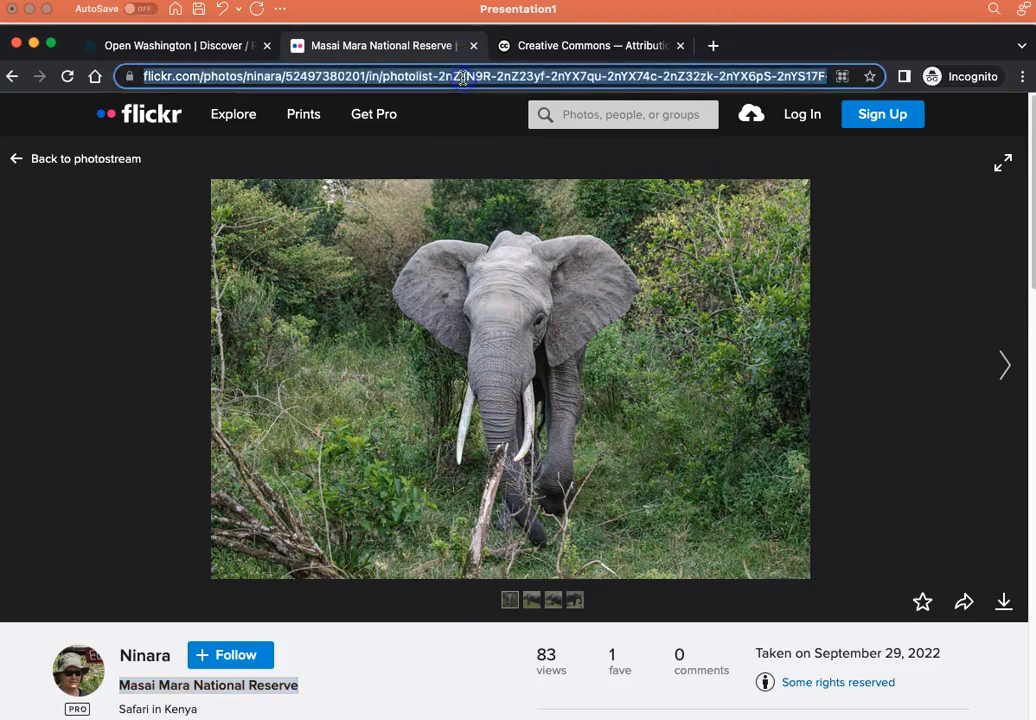
pyautogui.rightClick(460, 76)
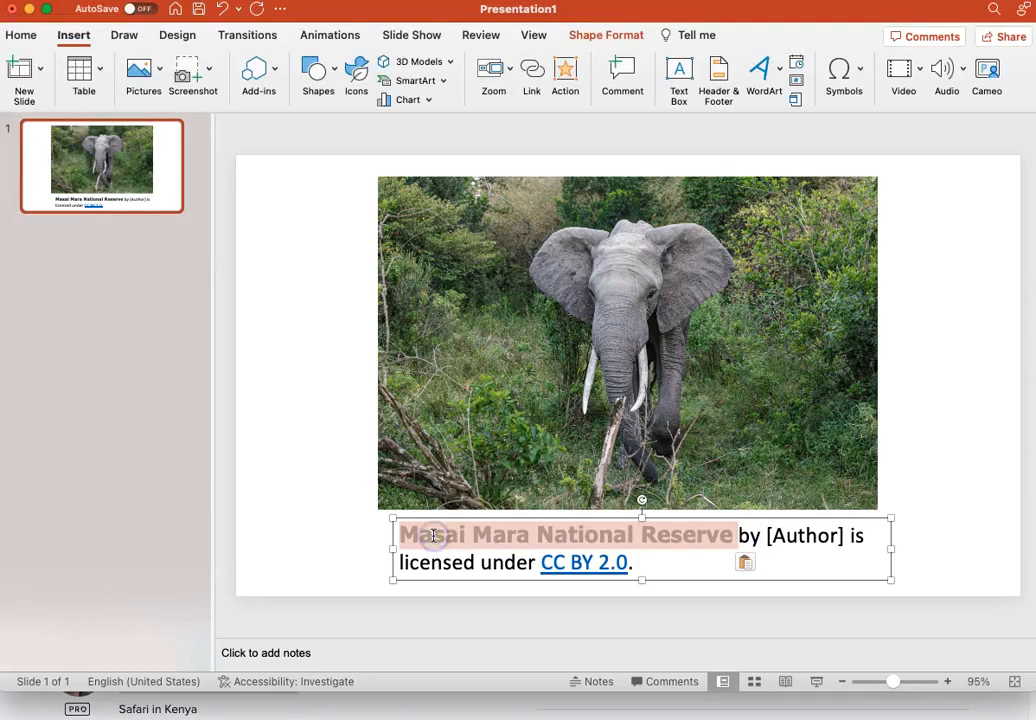
# Hyperlink the caption title 'Masai Mara National Reserve' to the photo's Flickr page address.
pyautogui.click(531, 75)
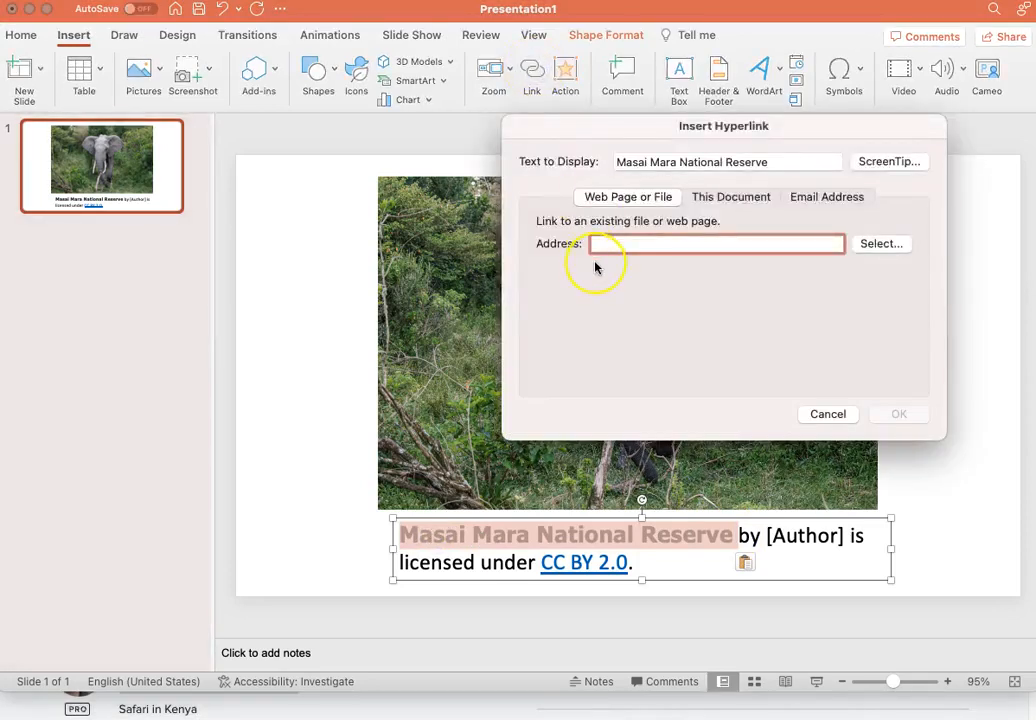
pyautogui.write('nYdJd5-2nY9Pbq-2nY9Pao-2nY7gW1-2nXN6nb')
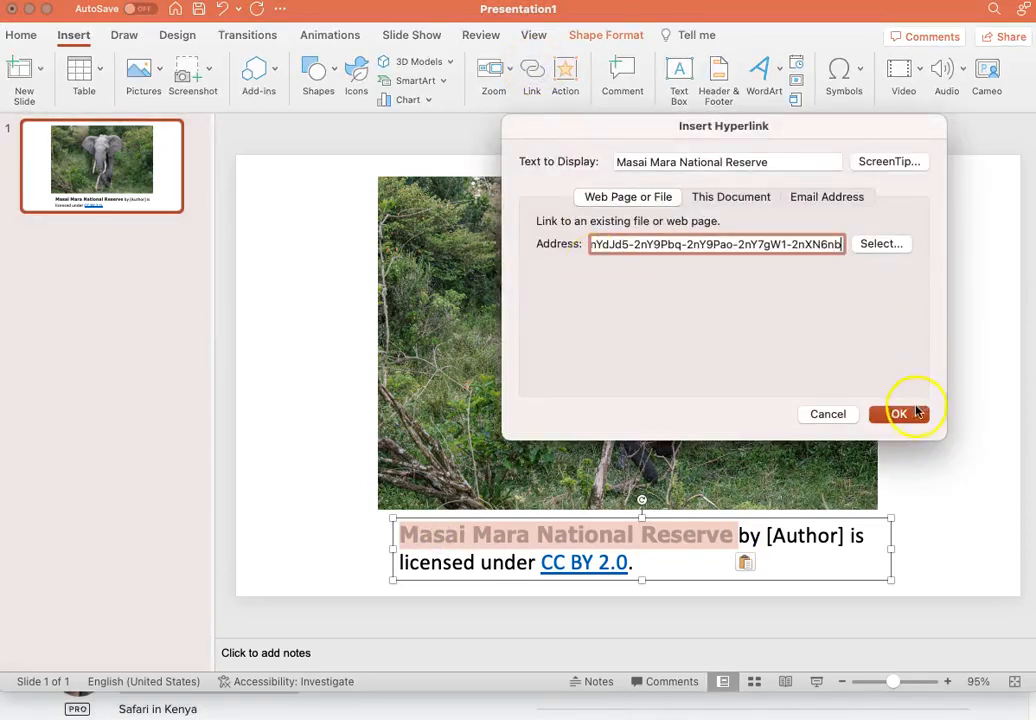
pyautogui.click(897, 414)
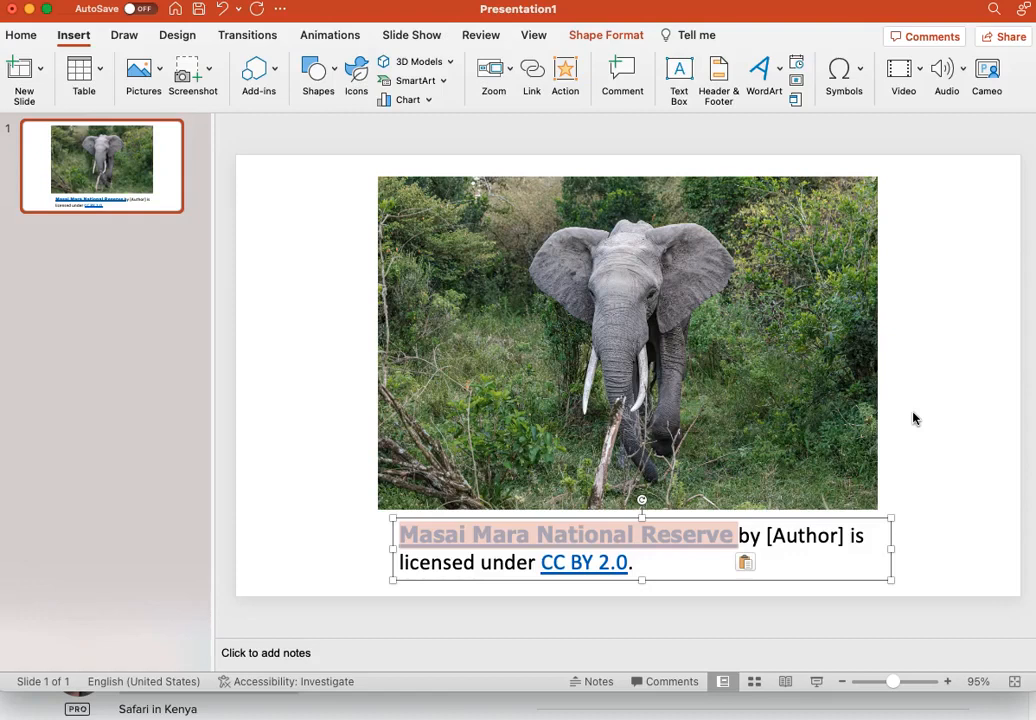
pyautogui.click(913, 414)
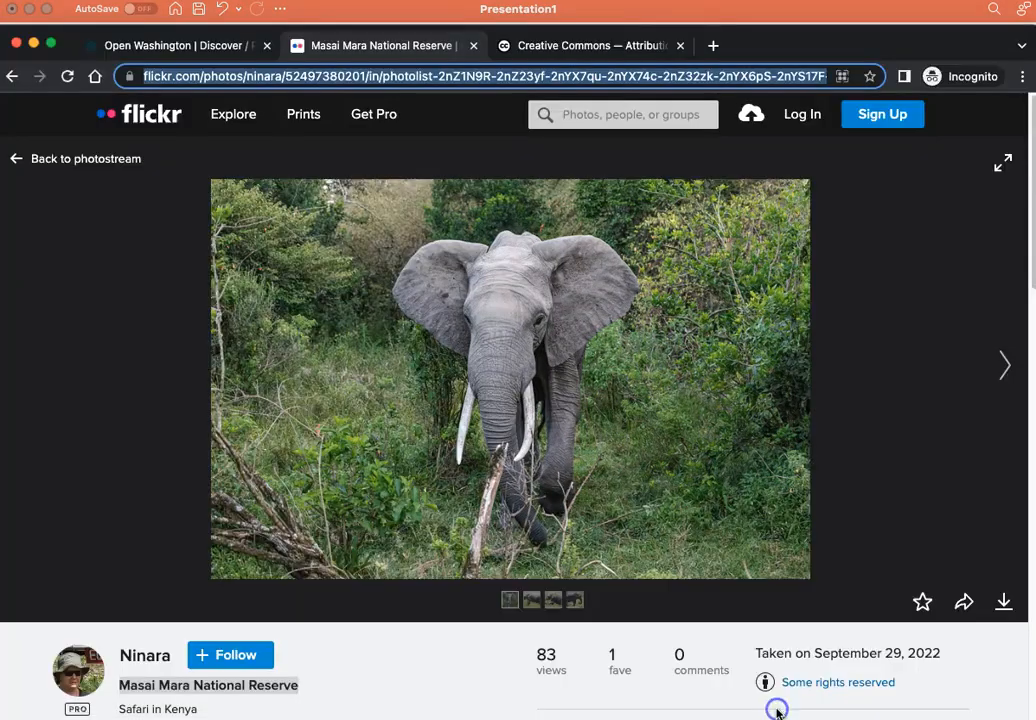
pyautogui.moveTo(510, 690)
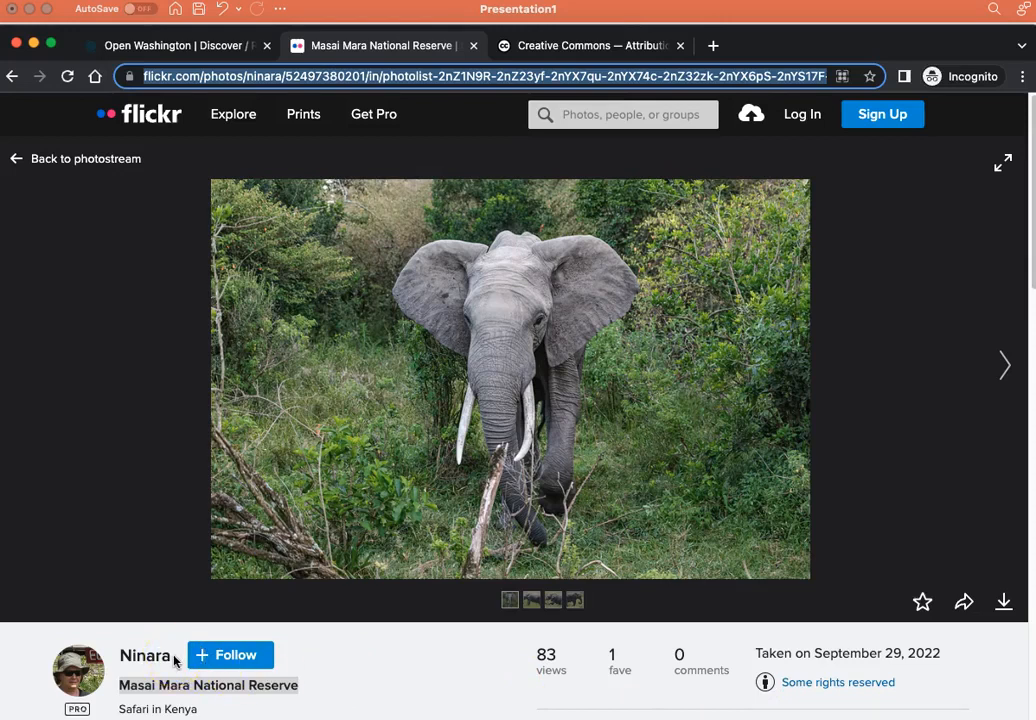
pyautogui.moveTo(144, 655)
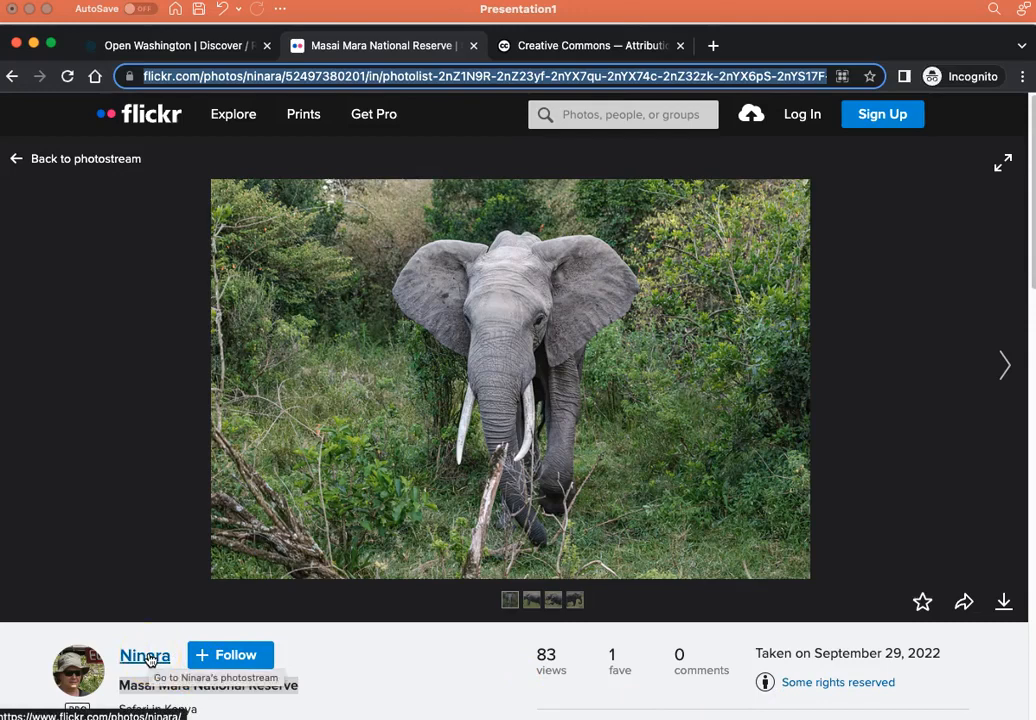
# Open photographer Ninara's Flickr photostream from the photo page and copy its URL.
pyautogui.click(144, 655)
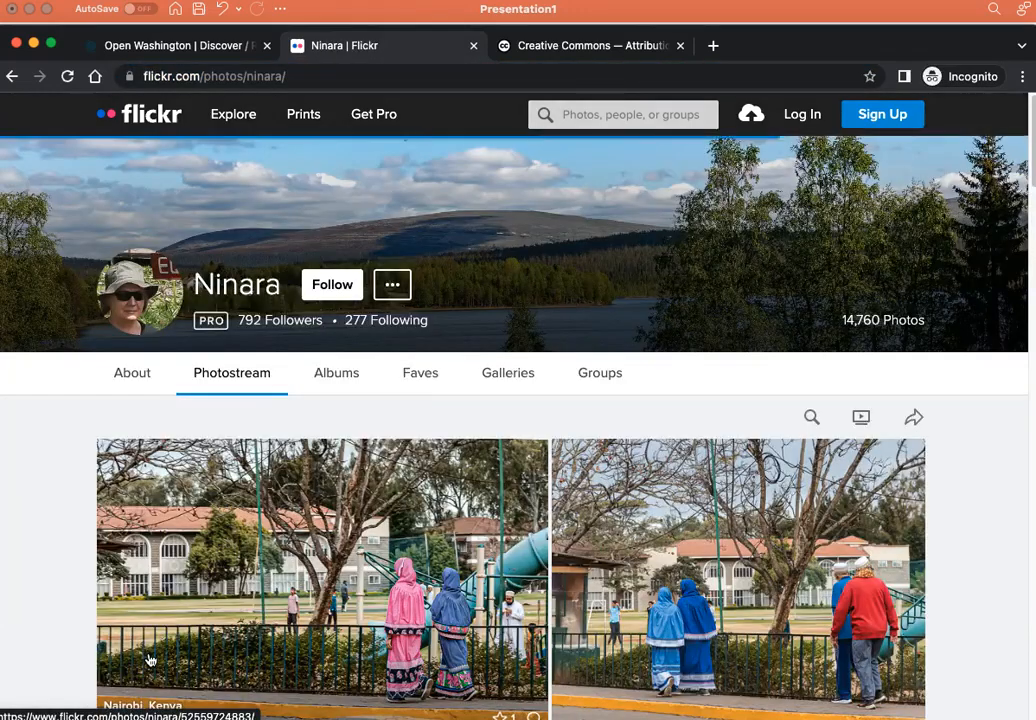
pyautogui.click(290, 76)
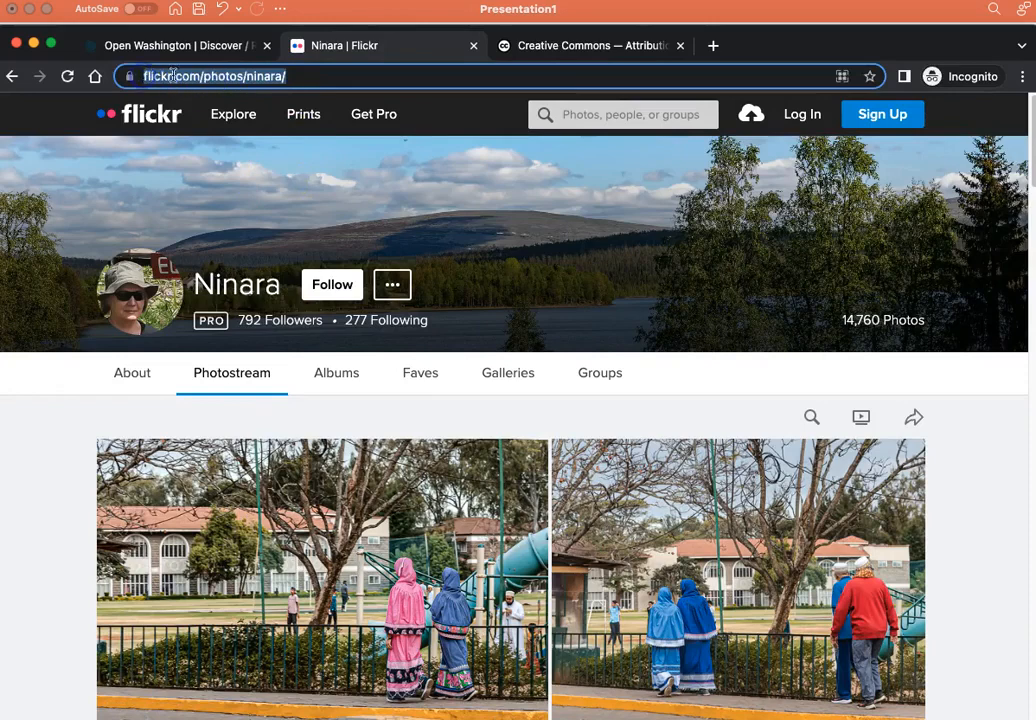
pyautogui.rightClick(215, 76)
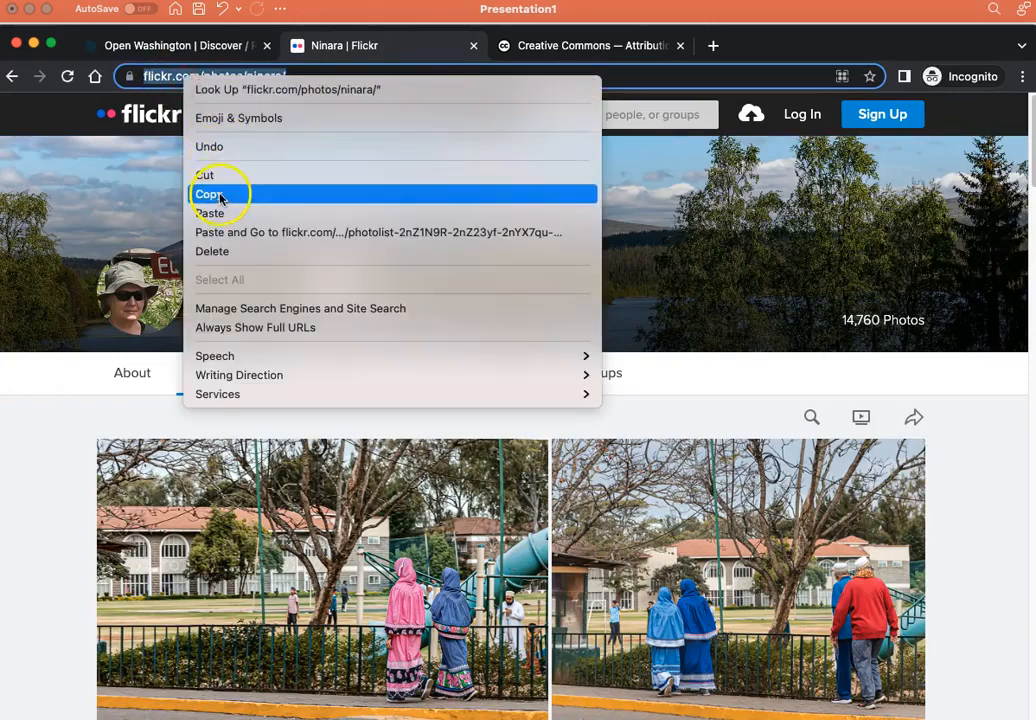
pyautogui.click(210, 194)
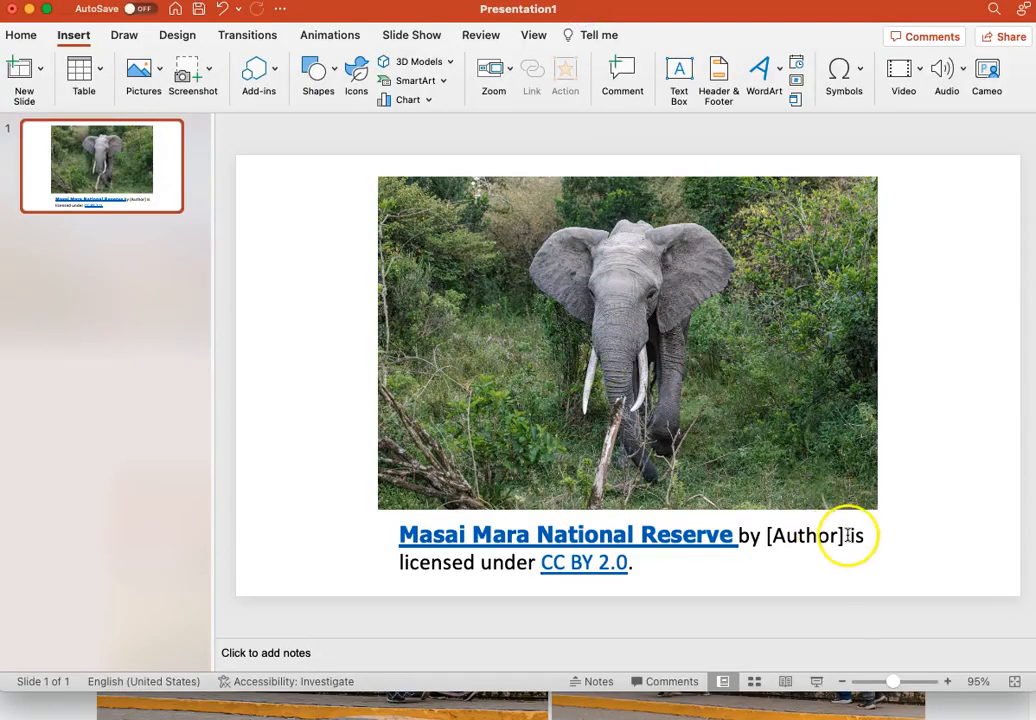
pyautogui.click(810, 535)
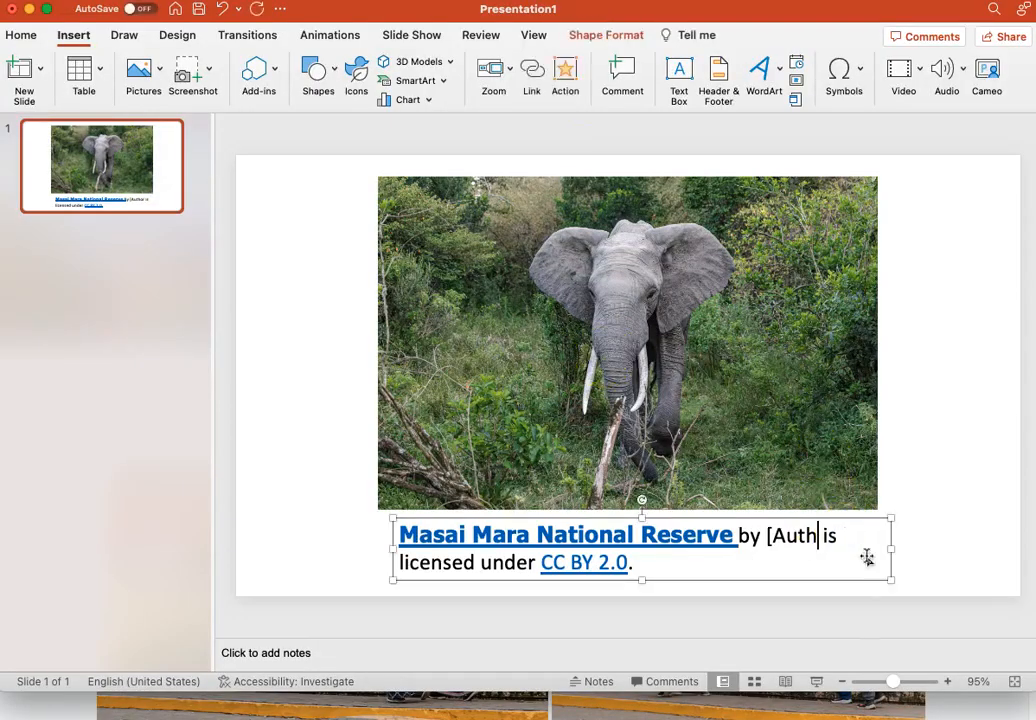
pyautogui.write('Ninara')
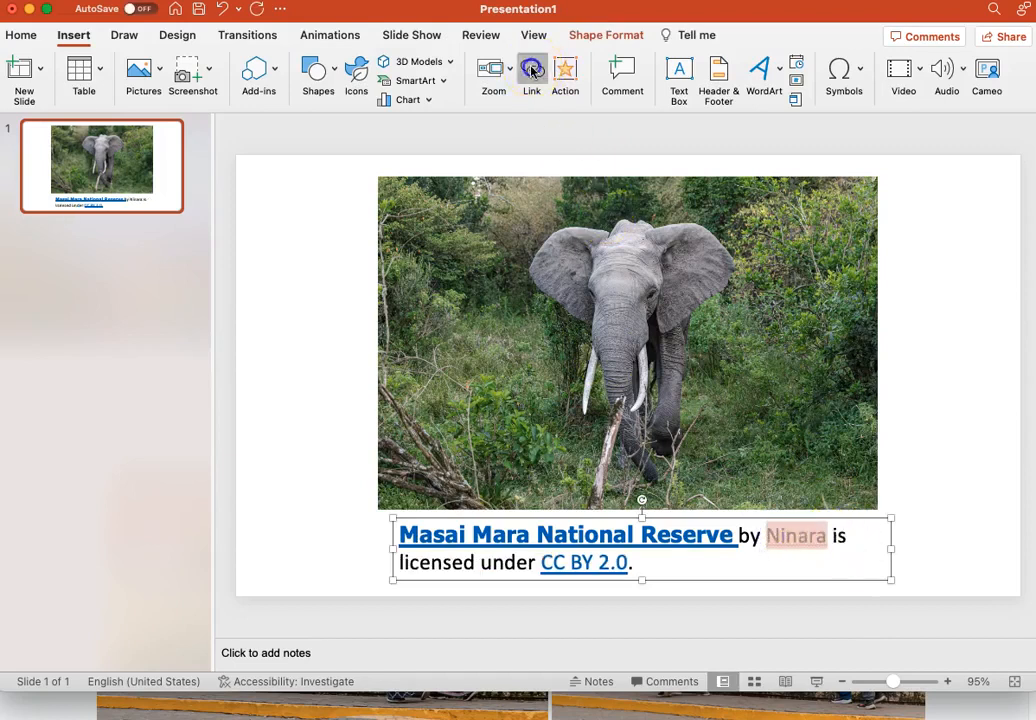
pyautogui.click(531, 75)
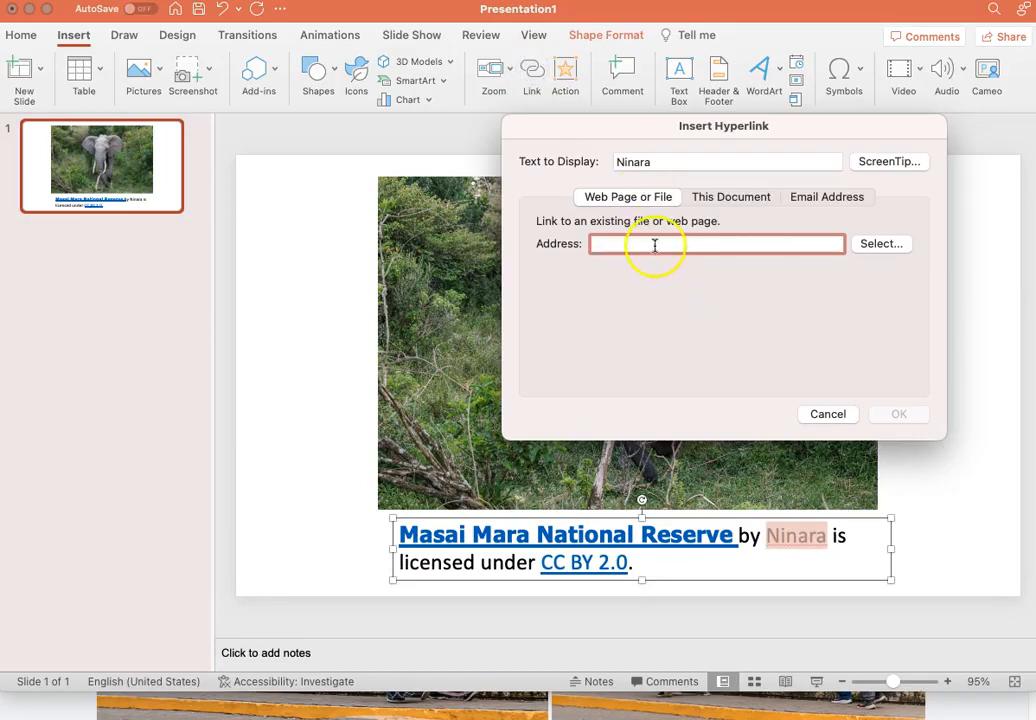
pyautogui.write('https://www.flickr.com/photos/ninara/')
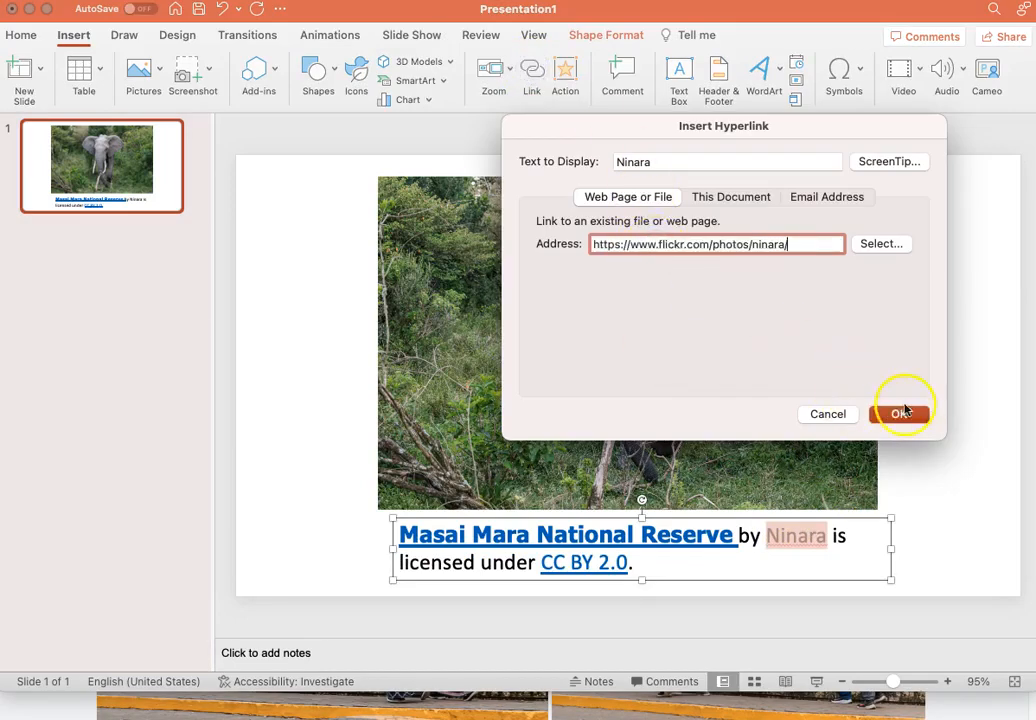
pyautogui.click(901, 413)
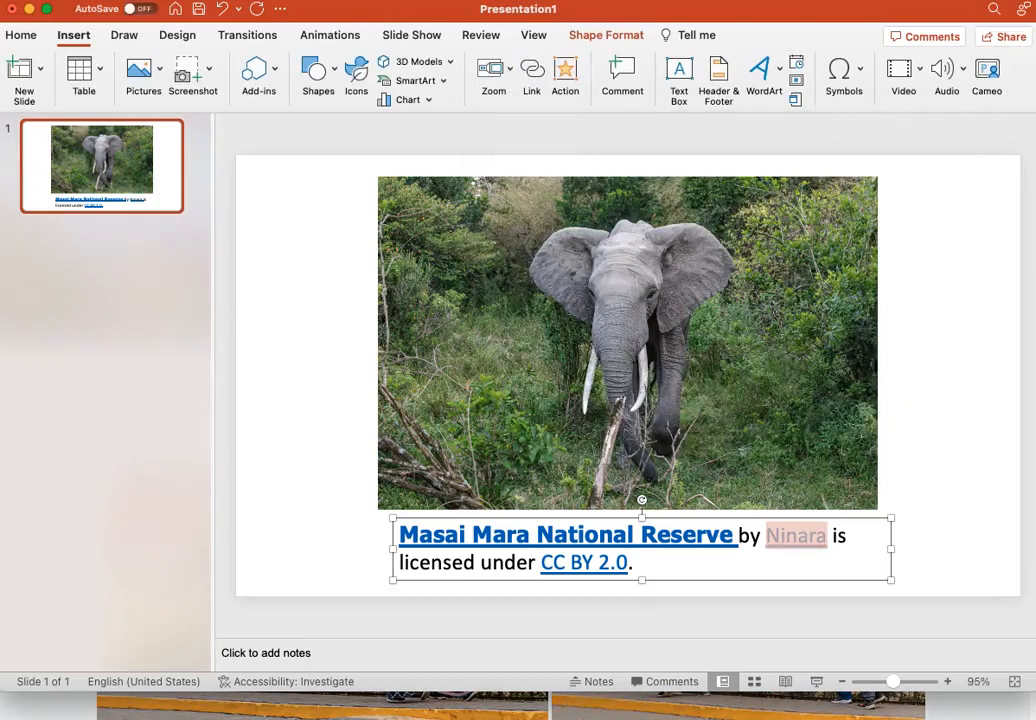
pyautogui.click(913, 480)
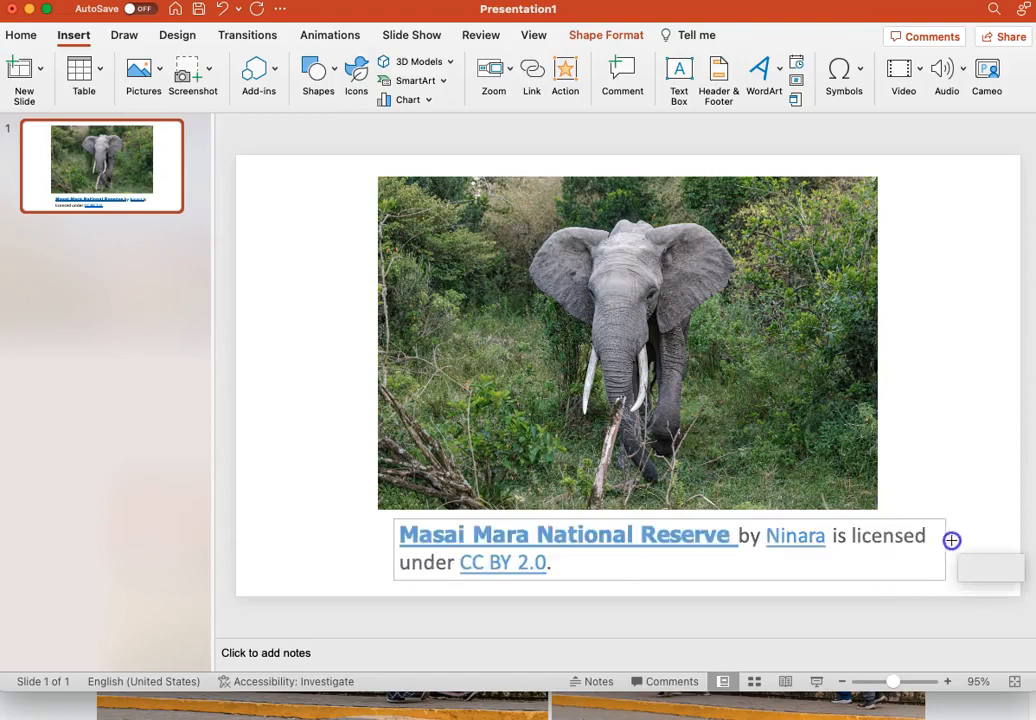
# Widen the caption box so the attribution fits on one line, then deselect it.
pyautogui.click(550, 548)
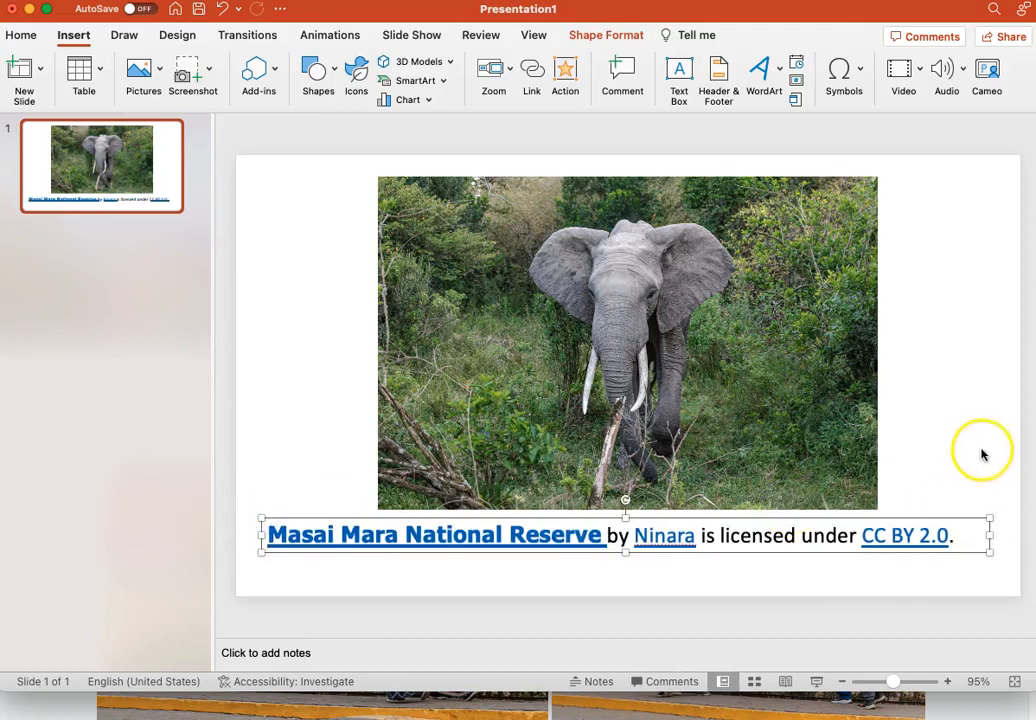
pyautogui.click(980, 451)
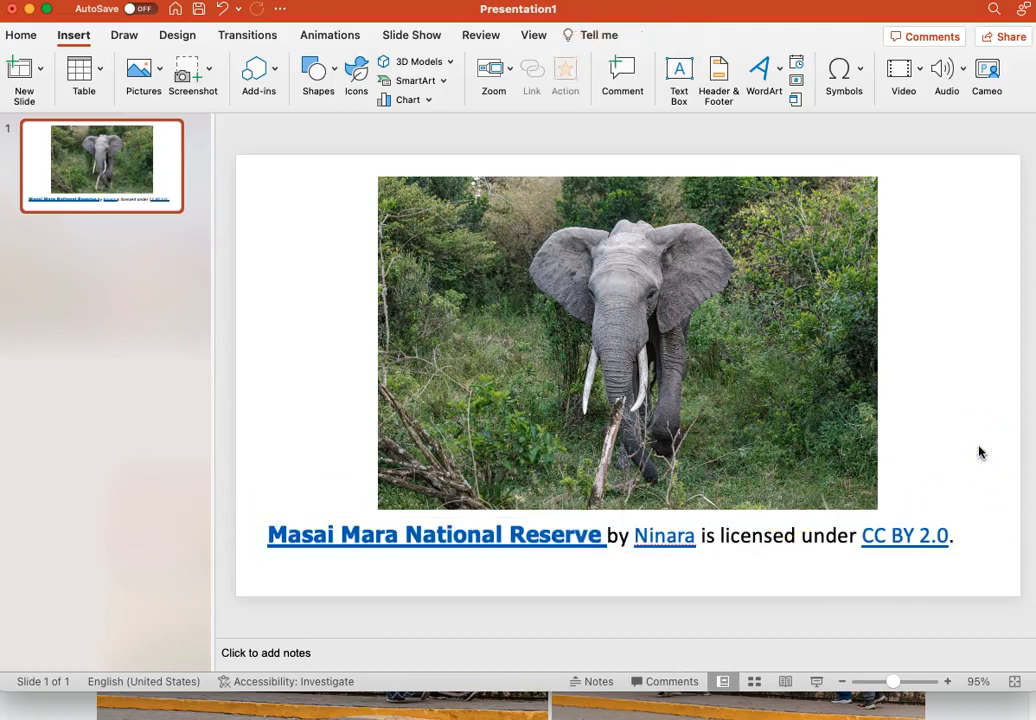